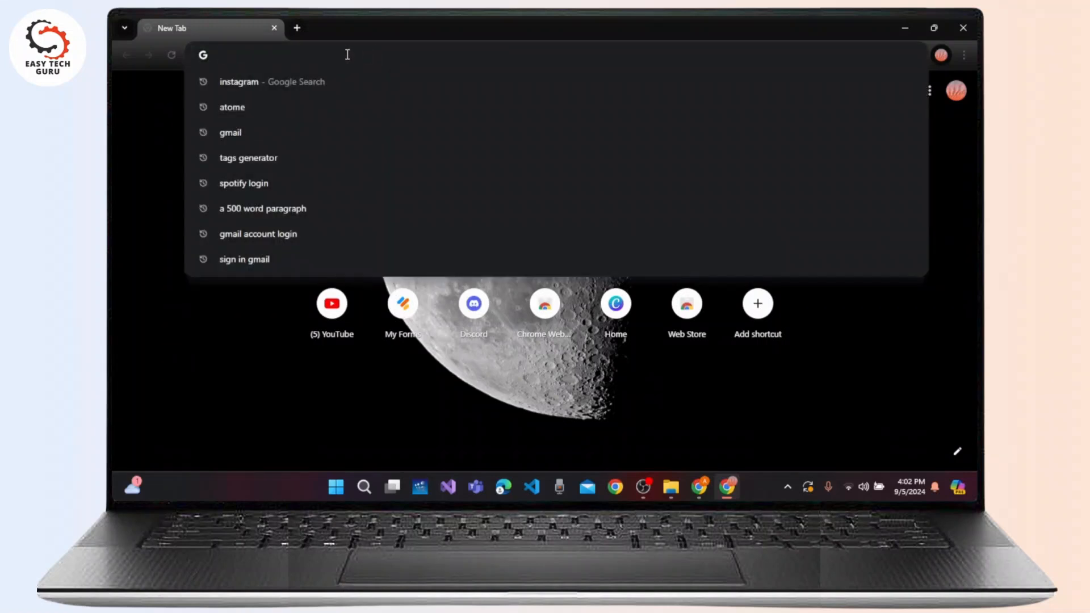
# - Navigate to the Instagram site by entering 'instagram' in the address bar
pyautogui.write('instagram.com/accounts/onetap/?next=%2F')
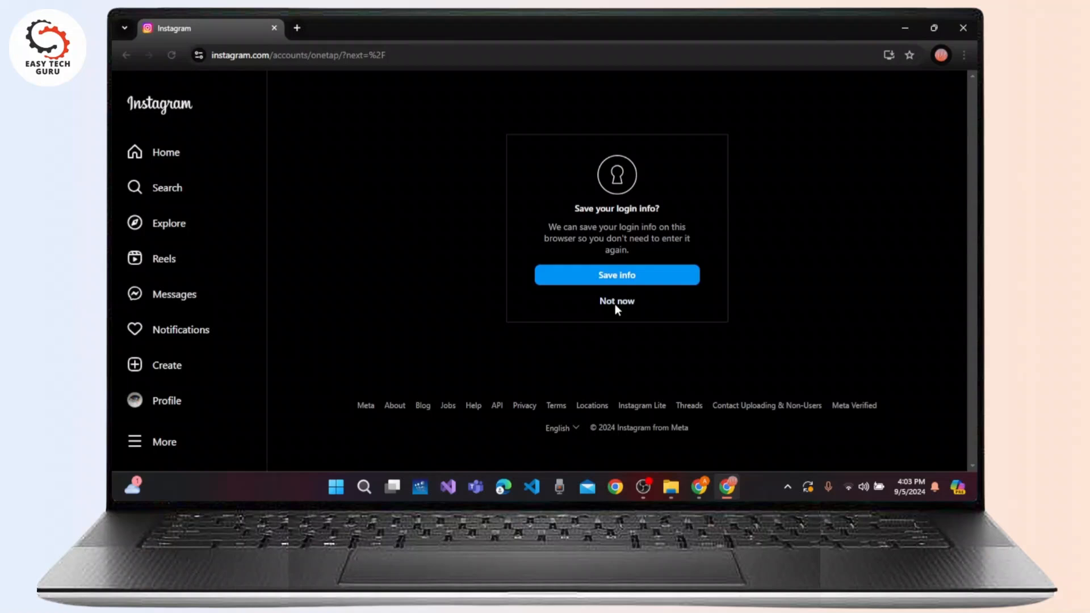
# - Decline saving the login info with 'Not now' to reach the home feed
pyautogui.click(616, 301)
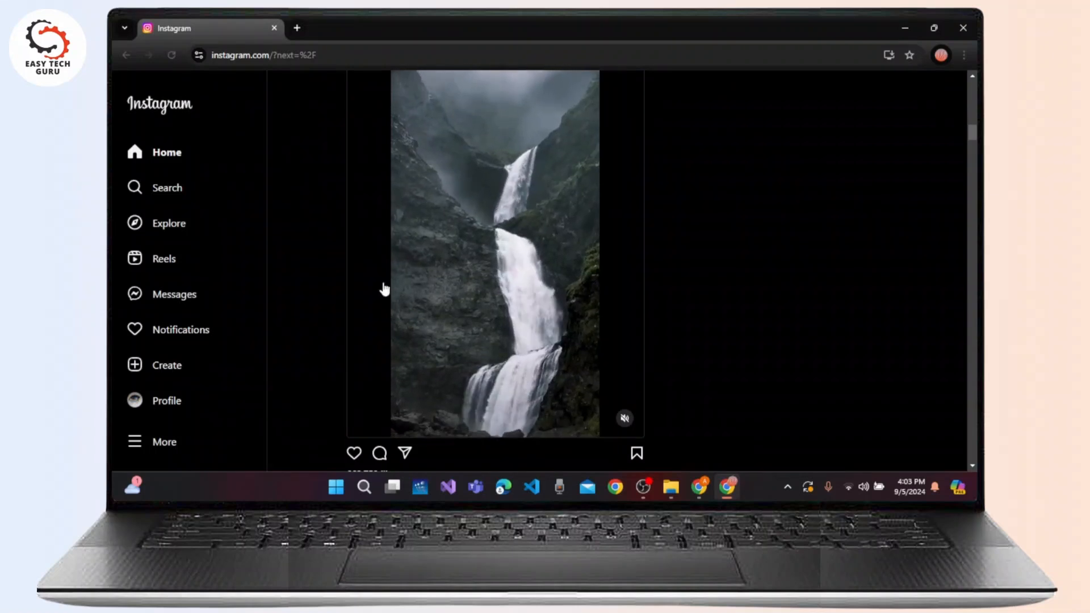
pyautogui.moveTo(186, 365)
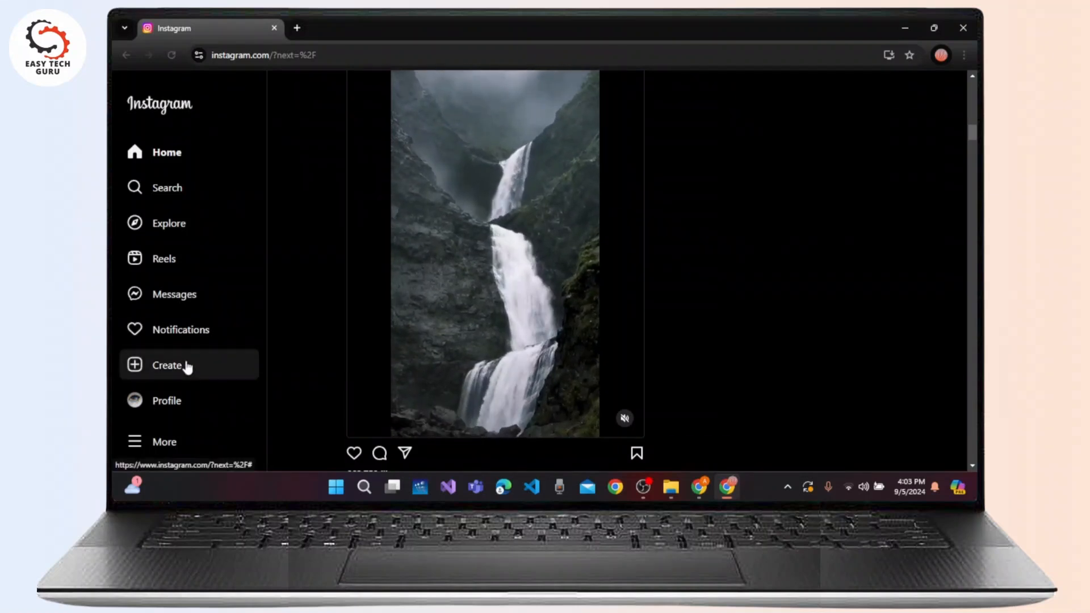
# - Begin a new post from Create in the left sidebar
pyautogui.click(167, 366)
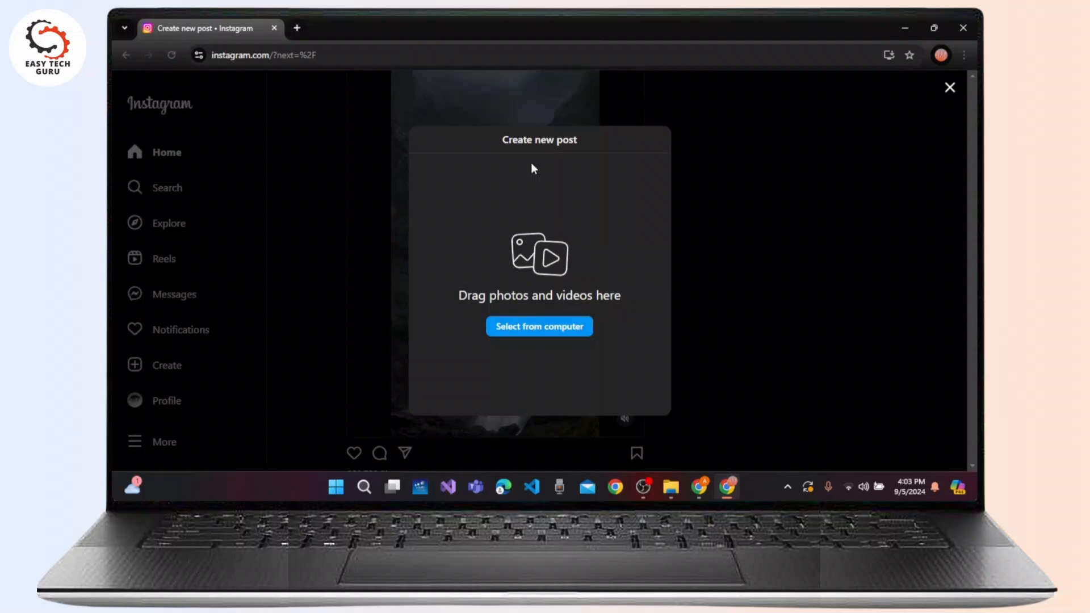
pyautogui.moveTo(709, 350)
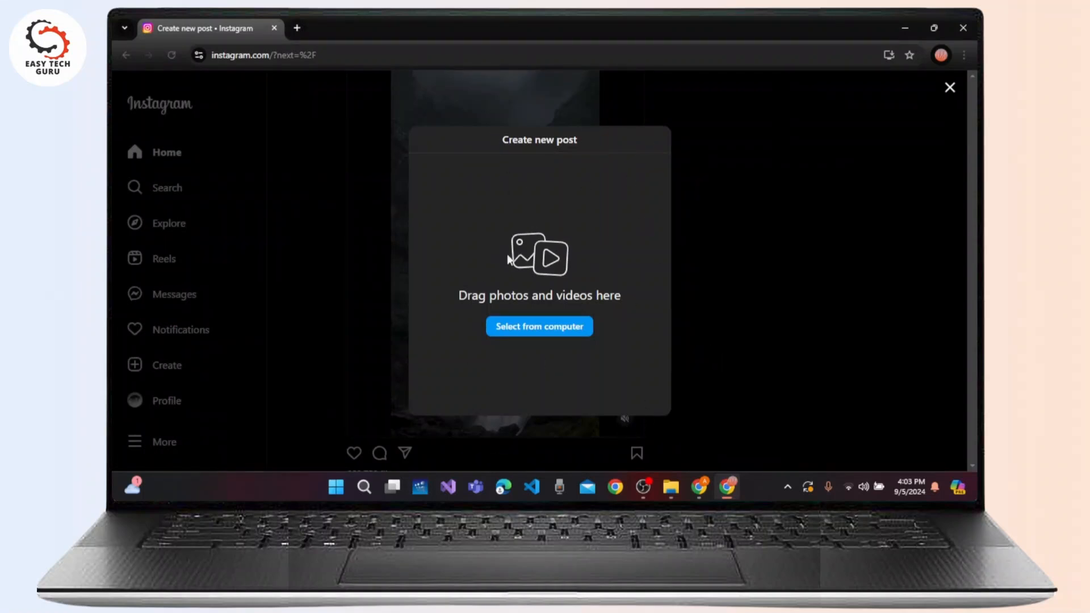
pyautogui.moveTo(630, 299)
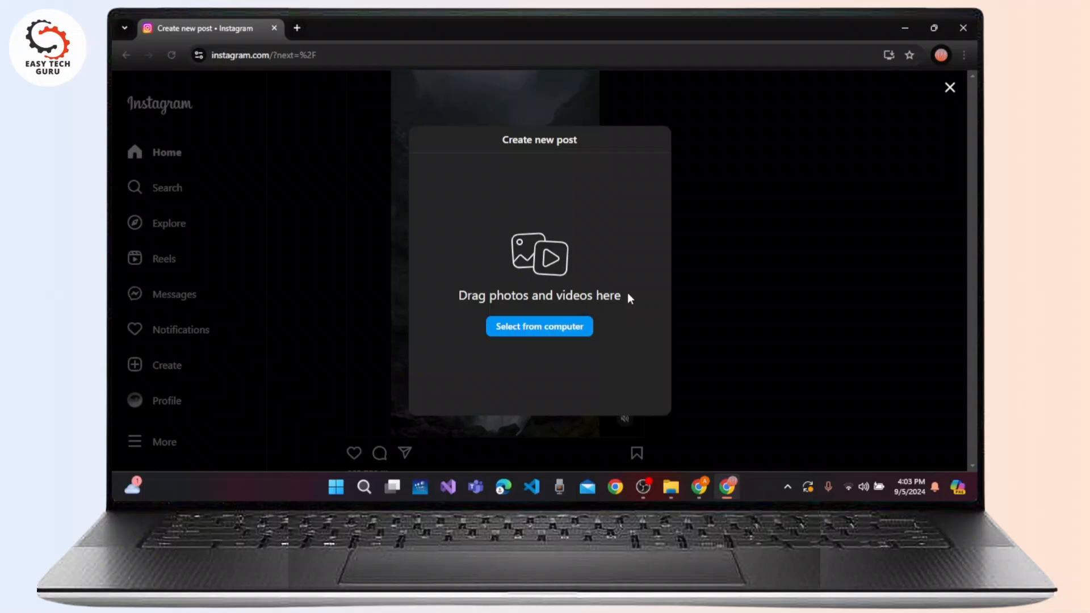
# - Upload the Gojo Edit video from the Desktop folder into the new post
pyautogui.click(539, 326)
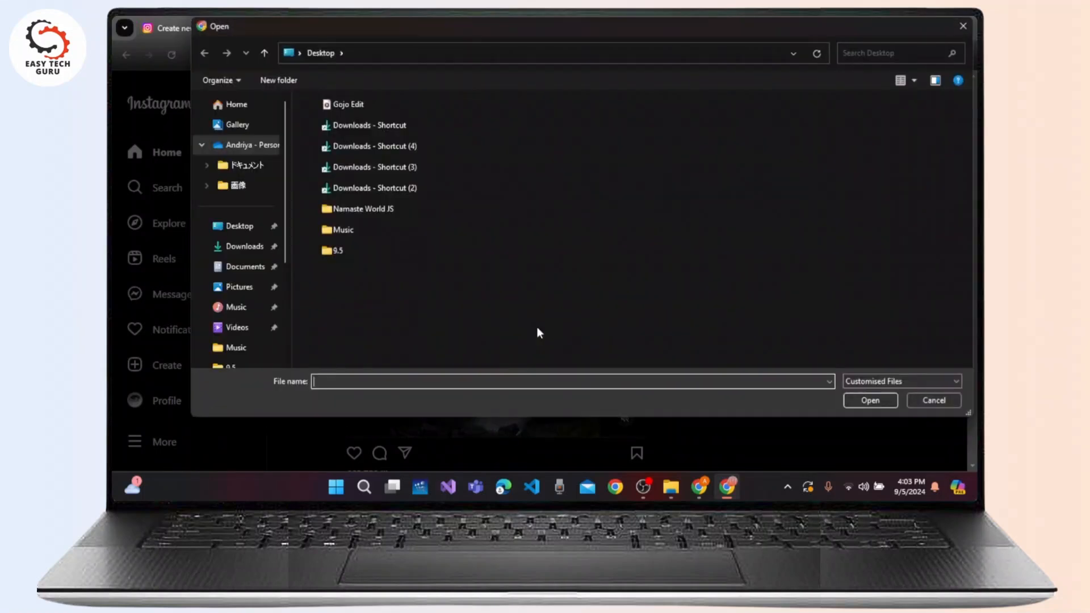
pyautogui.click(348, 105)
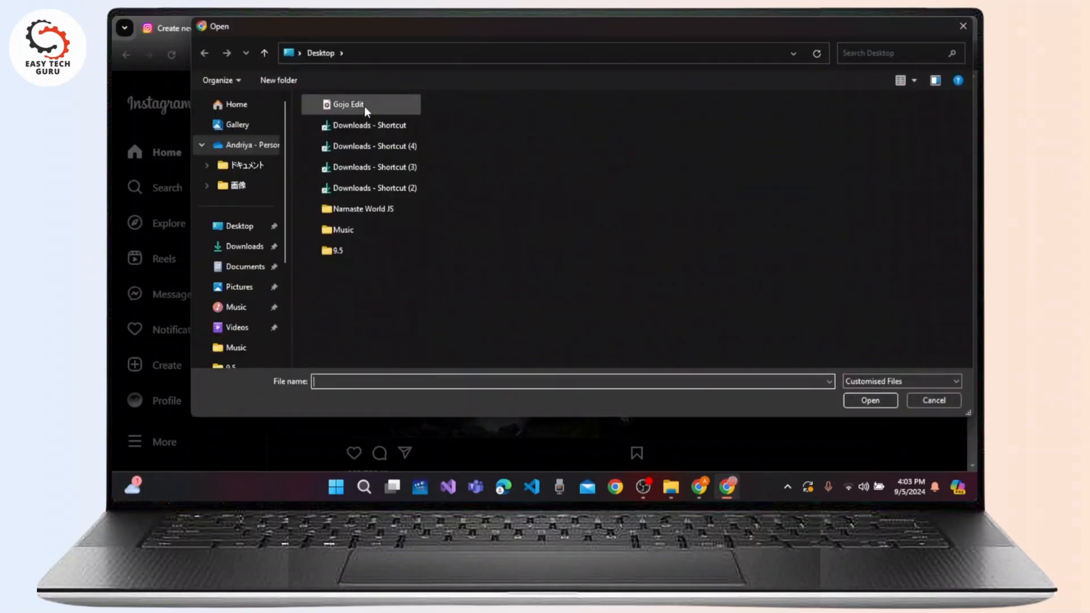
pyautogui.click(347, 105)
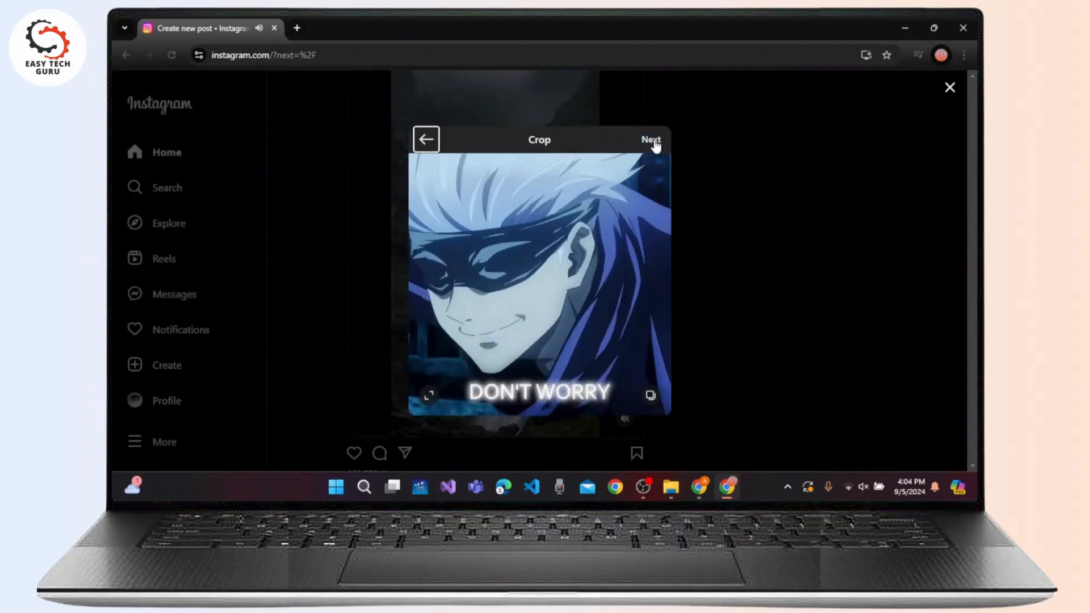
# - Accept the crop, pick a new cover frame, trim to the opening seconds, and turn sound off
pyautogui.click(650, 139)
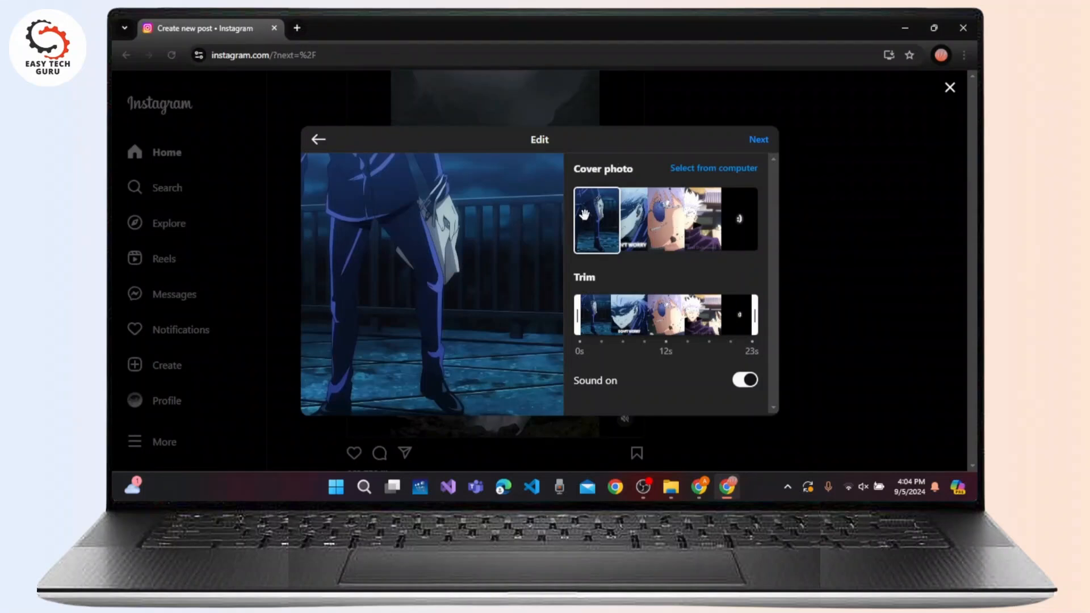
pyautogui.click(665, 219)
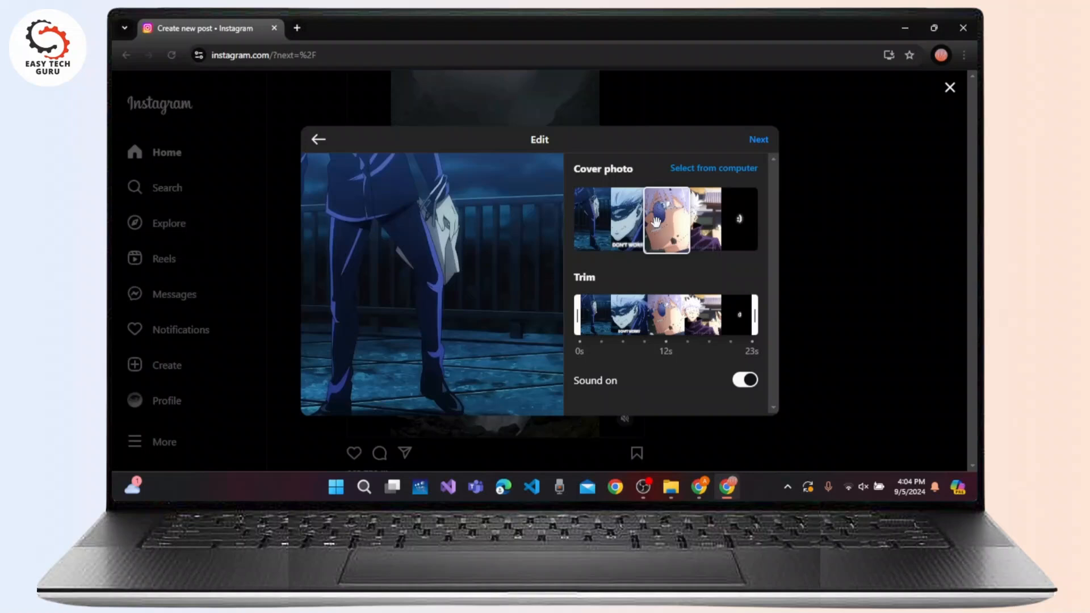
pyautogui.moveTo(597, 316); pyautogui.dragTo(600, 316)
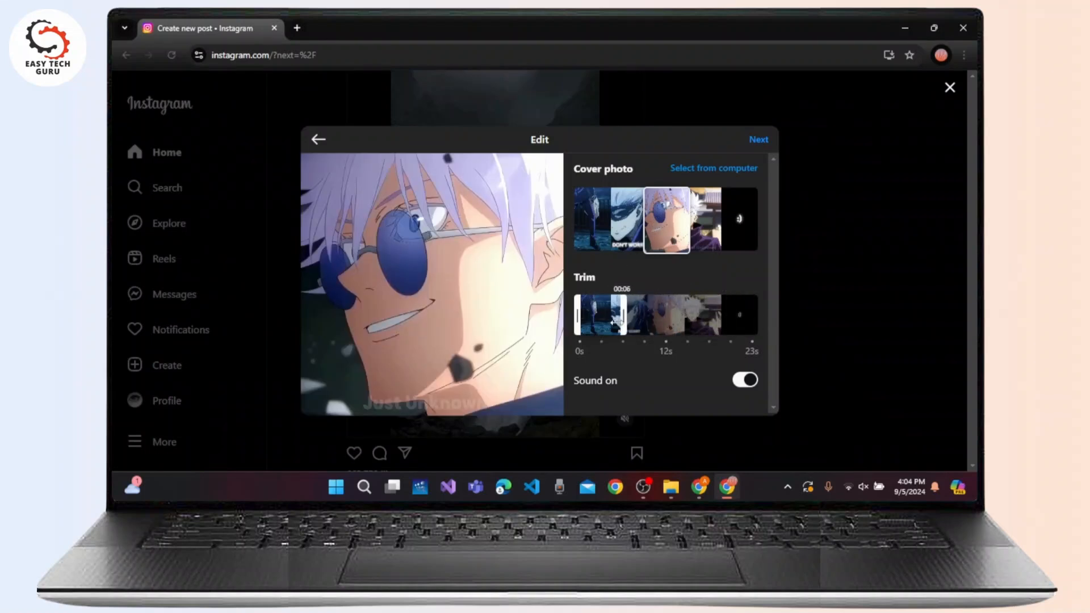
pyautogui.click(745, 381)
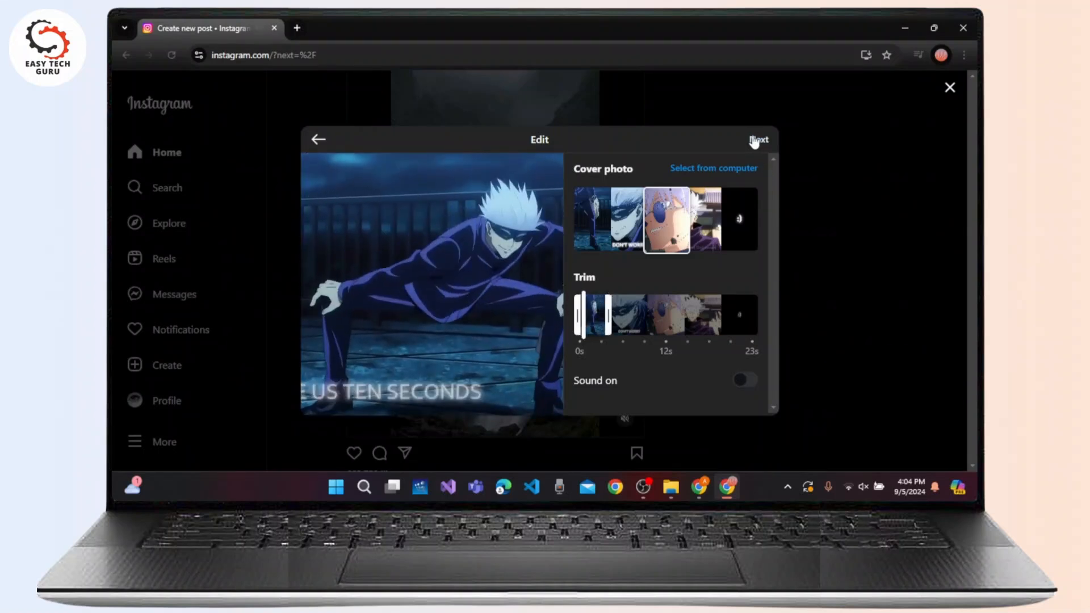
# - Continue to the reel's sharing details and start the Add collaborators search
pyautogui.click(758, 140)
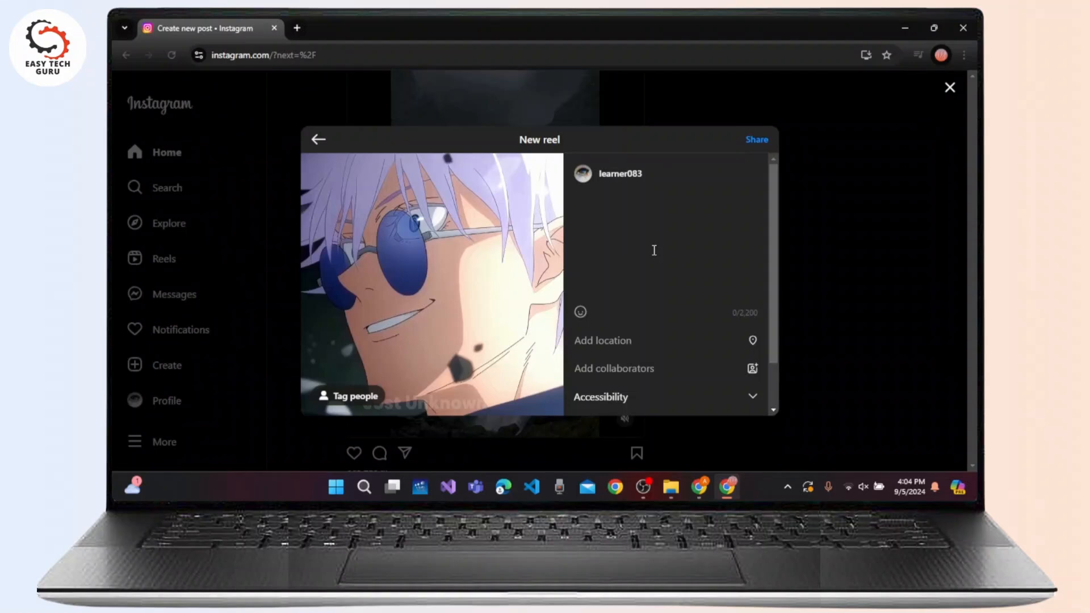
pyautogui.moveTo(587, 367)
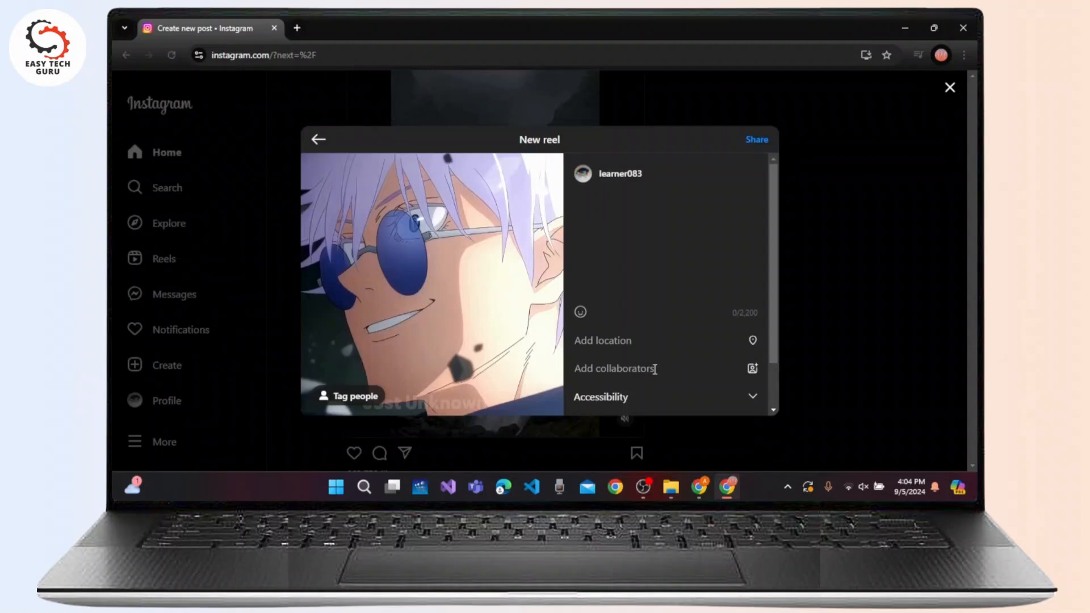
pyautogui.click(614, 368)
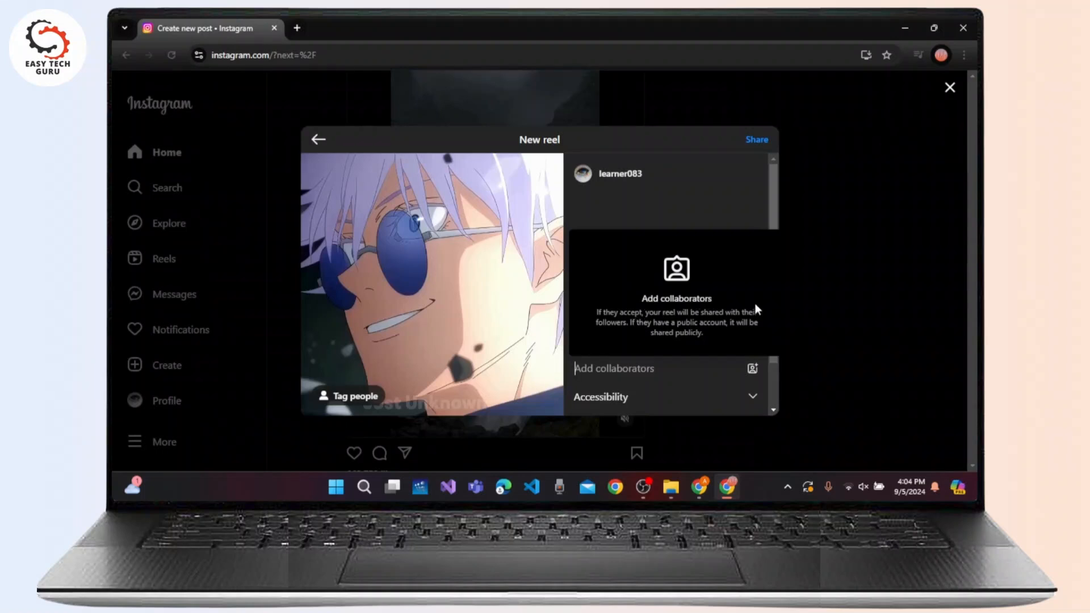
pyautogui.moveTo(748, 303)
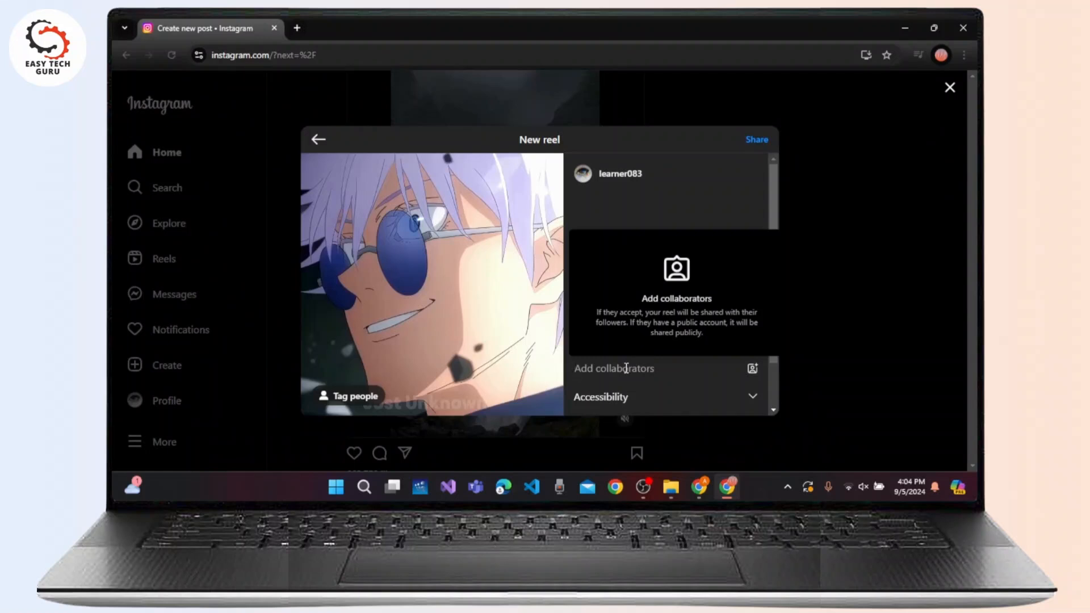
# - Search 'mess', add Leo Messi as collaborator, and share the reel
pyautogui.write('mess')
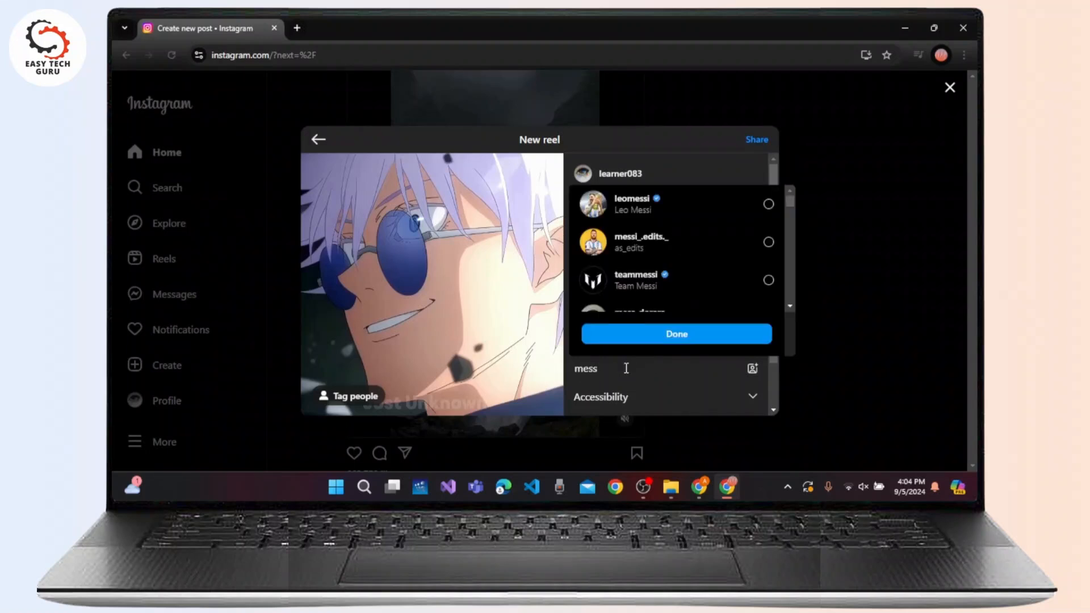
pyautogui.click(768, 203)
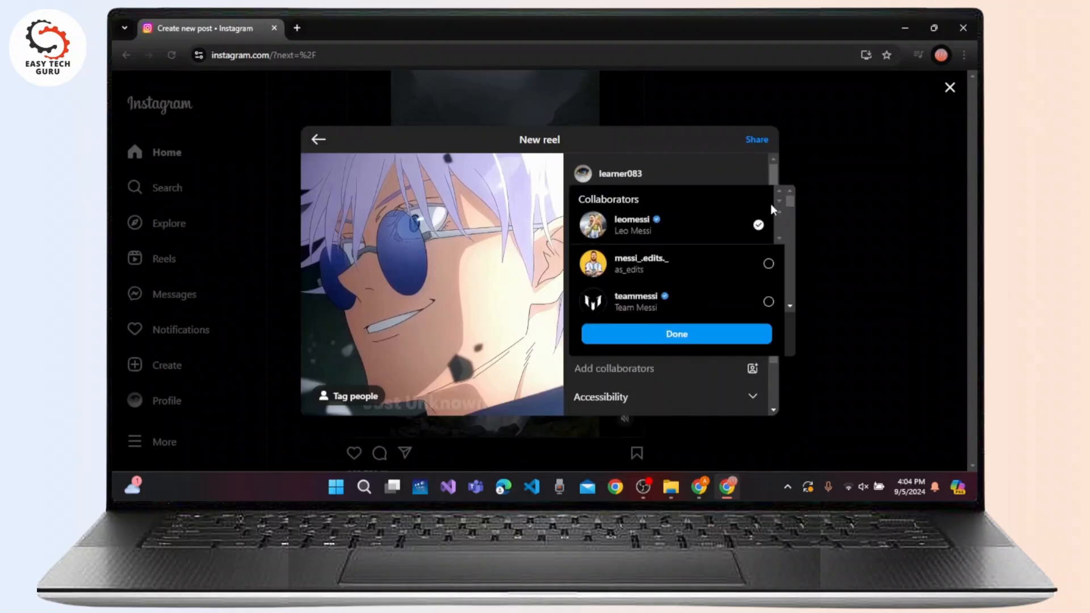
pyautogui.click(675, 334)
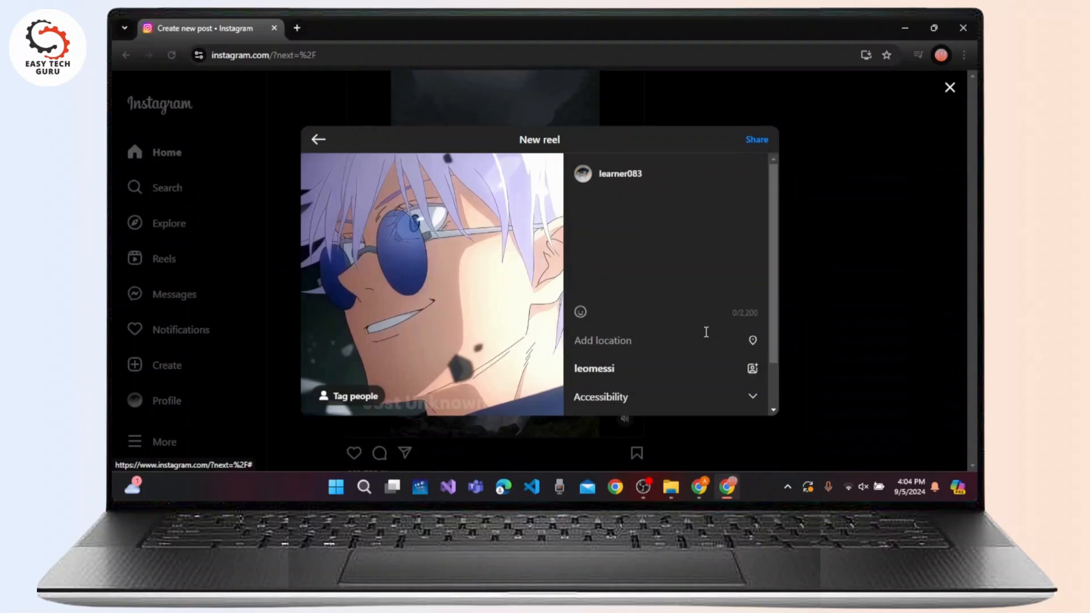
pyautogui.moveTo(758, 173)
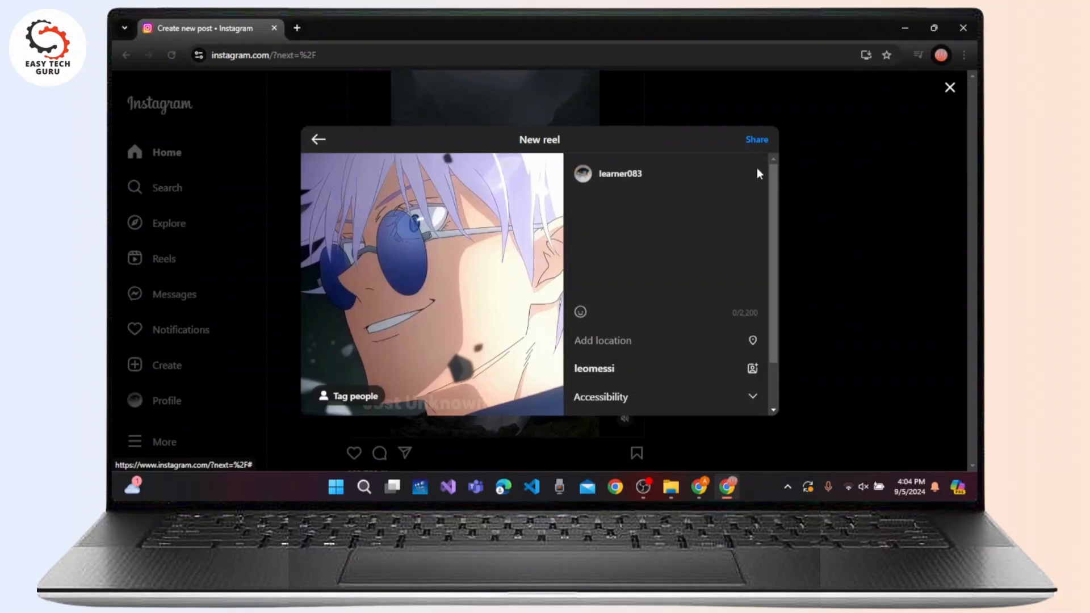
pyautogui.moveTo(757, 139)
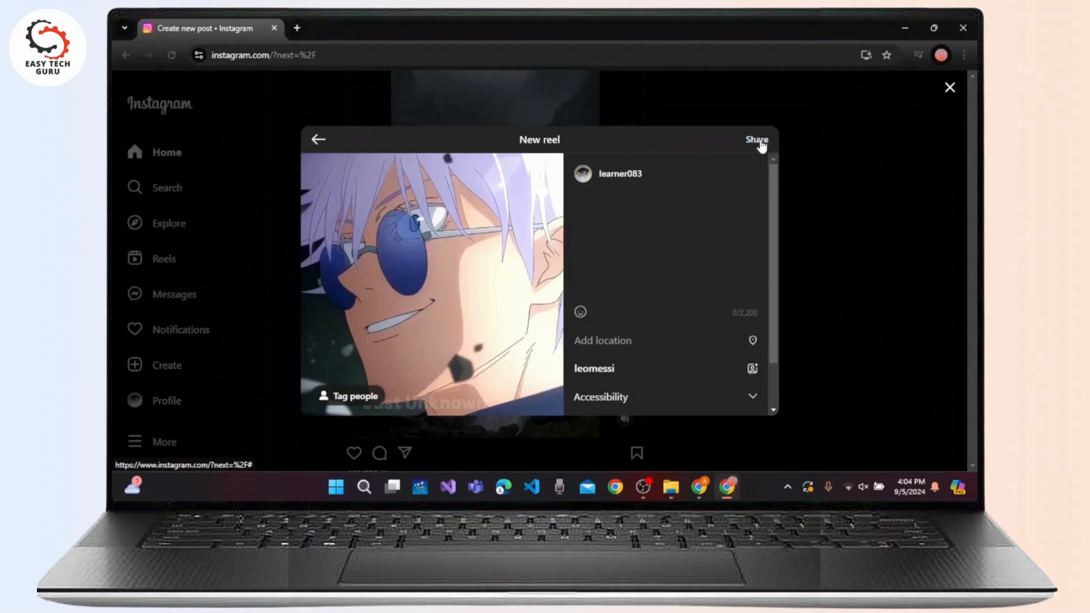
pyautogui.click(756, 139)
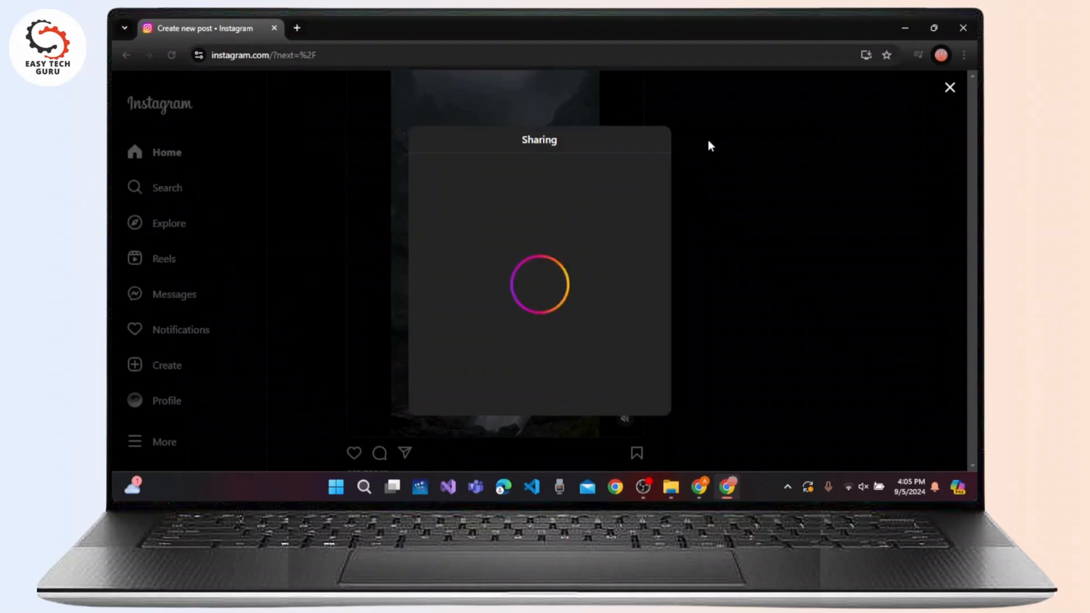